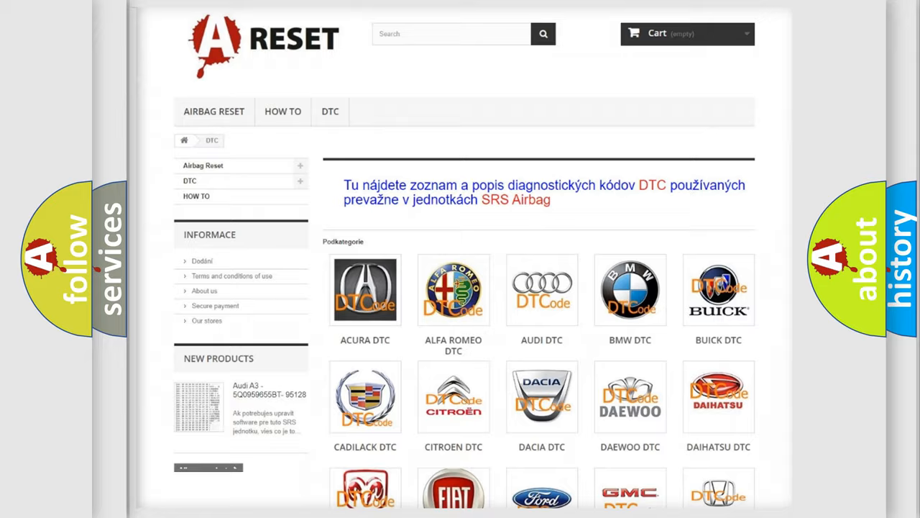
Open the CHEVROLET DTC tile and browse its airbag trouble codes past B0061
scroll("down", 3)
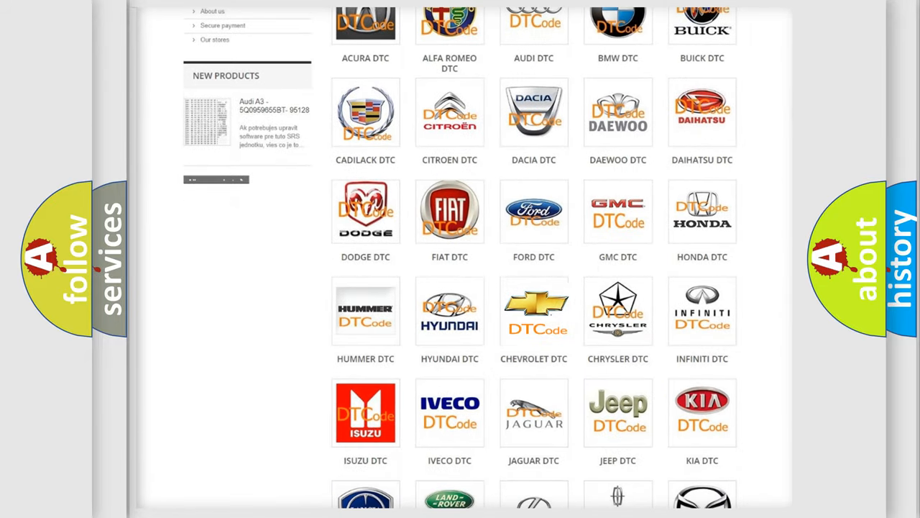
left_click(534, 310)
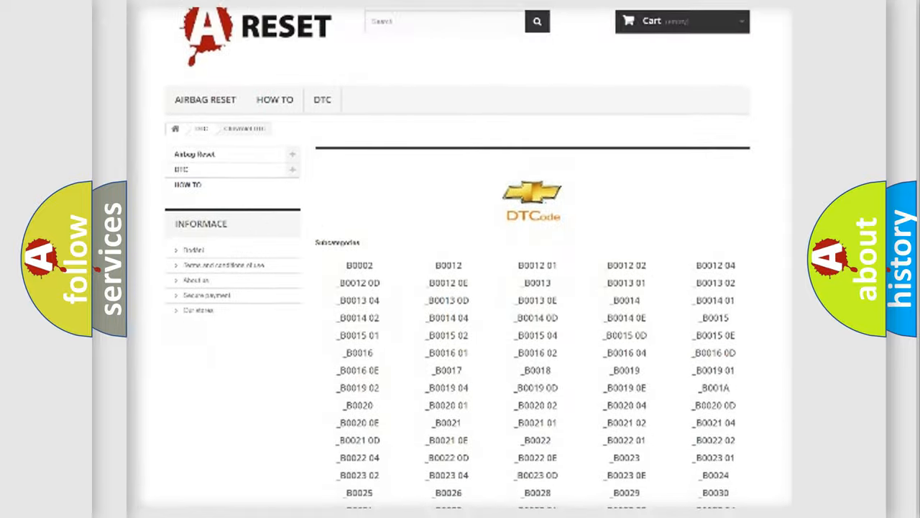
scroll("down", 3)
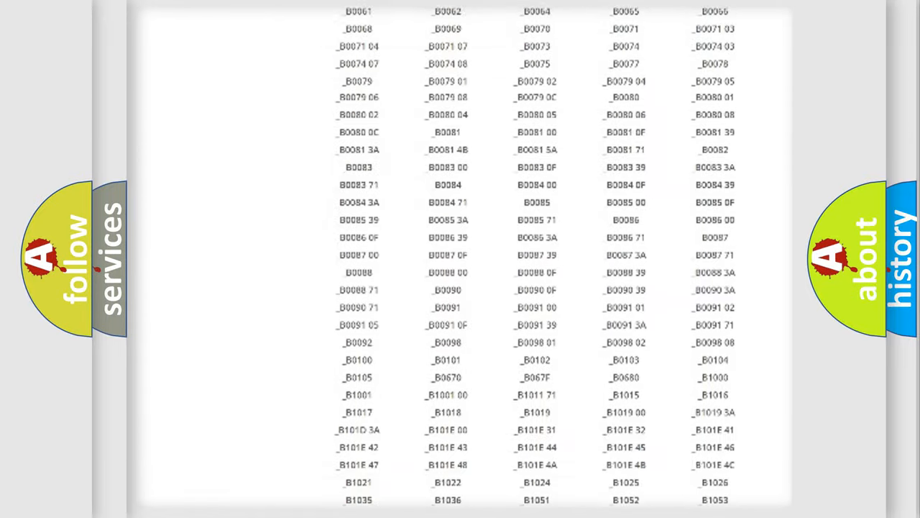